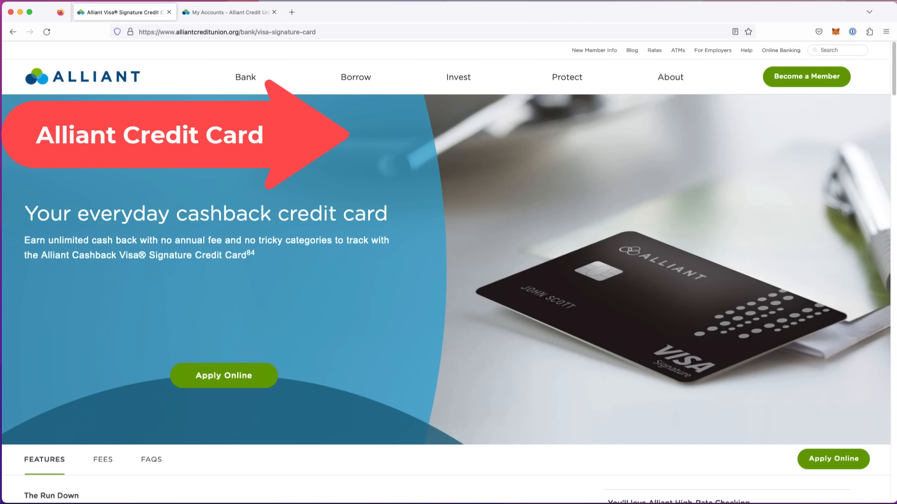
mouse_move(436, 16)
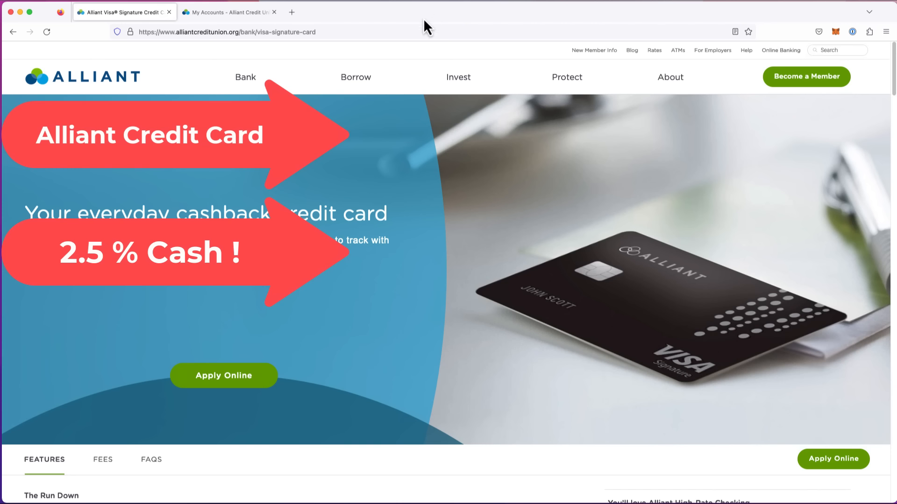
mouse_move(355, 78)
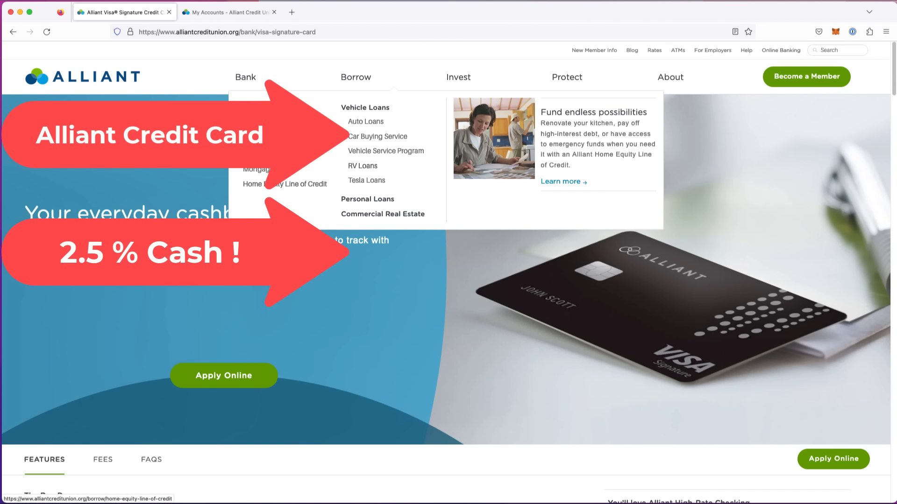
Step: Bring the card's Run Down feature list into view and highlight the up to 2.5% cash back feature
scroll("down", 3)
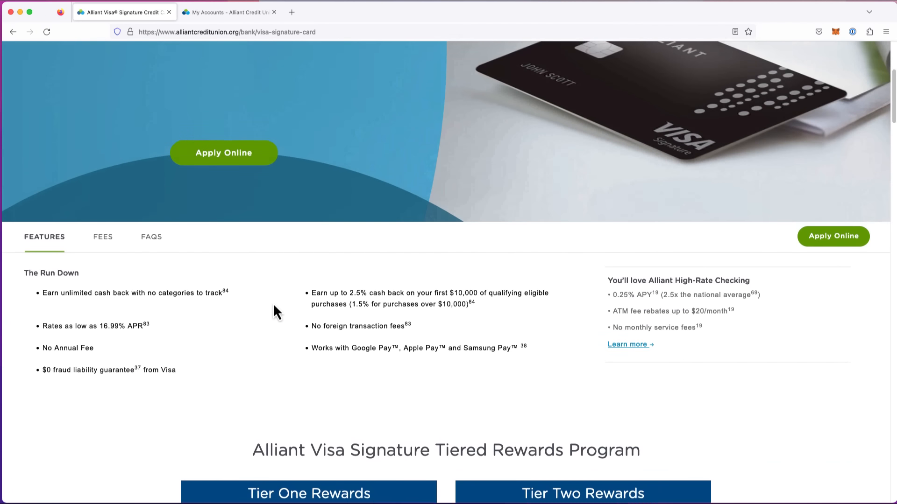
scroll("down", 3)
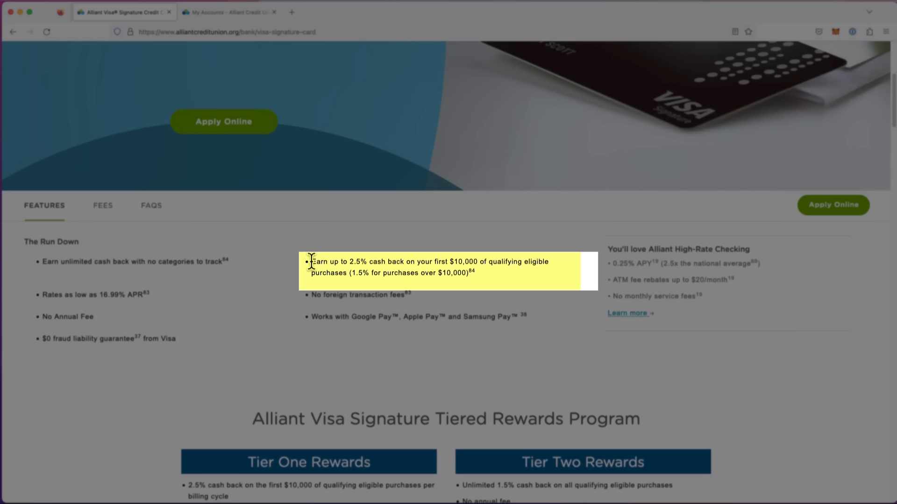
left_click_drag(309, 261, 469, 272)
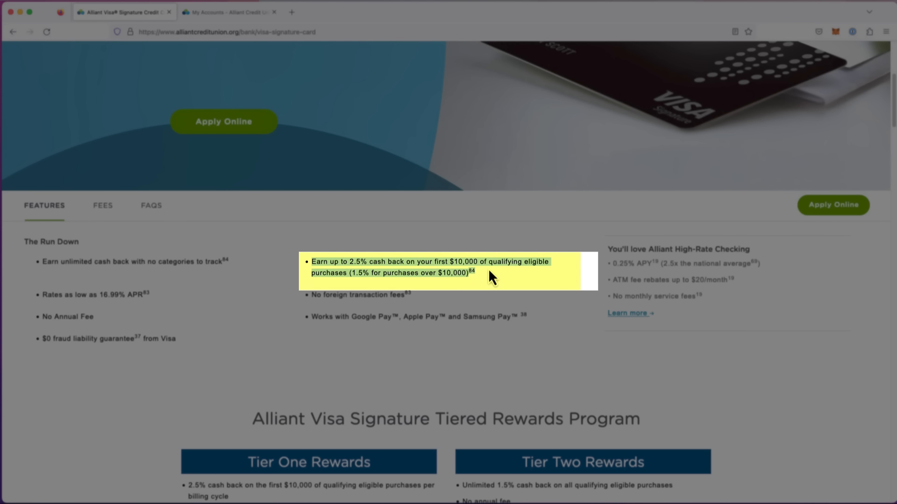
mouse_move(356, 285)
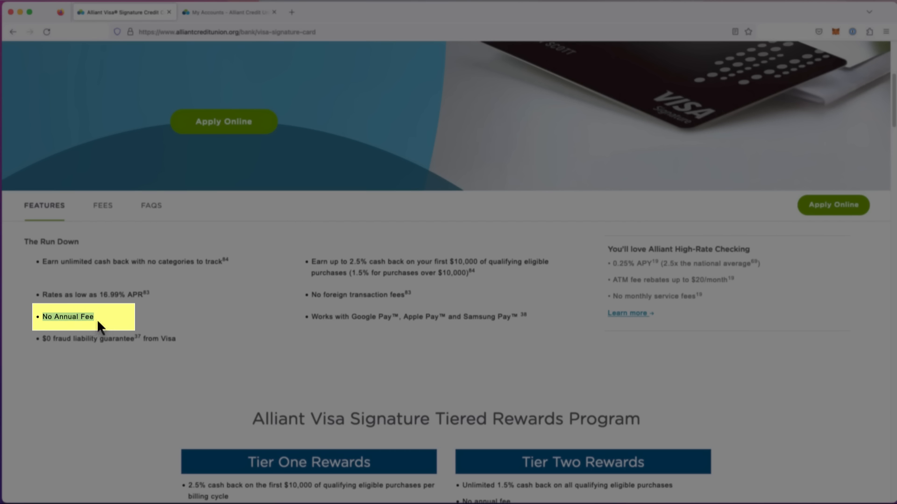
mouse_move(78, 318)
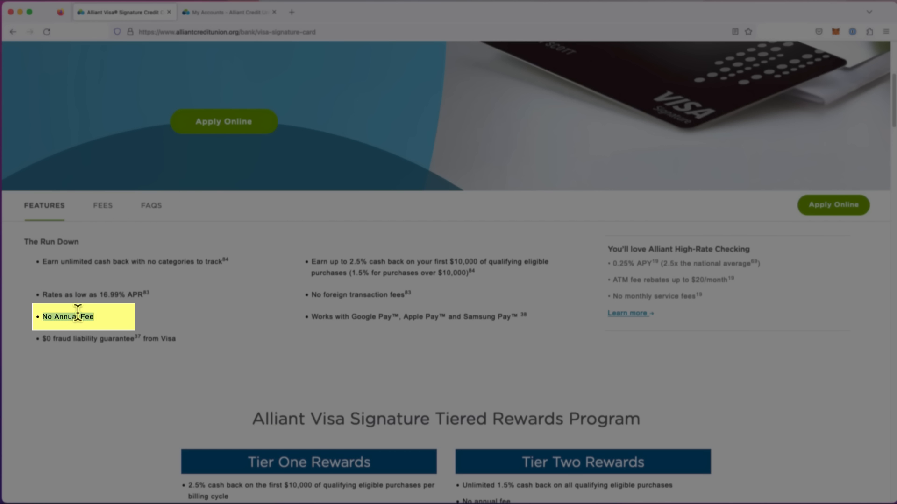
left_click(417, 260)
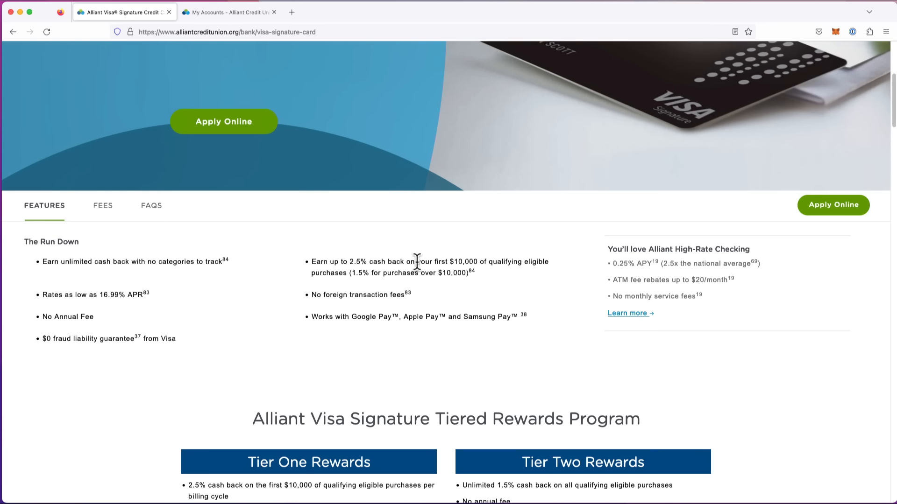
mouse_move(458, 313)
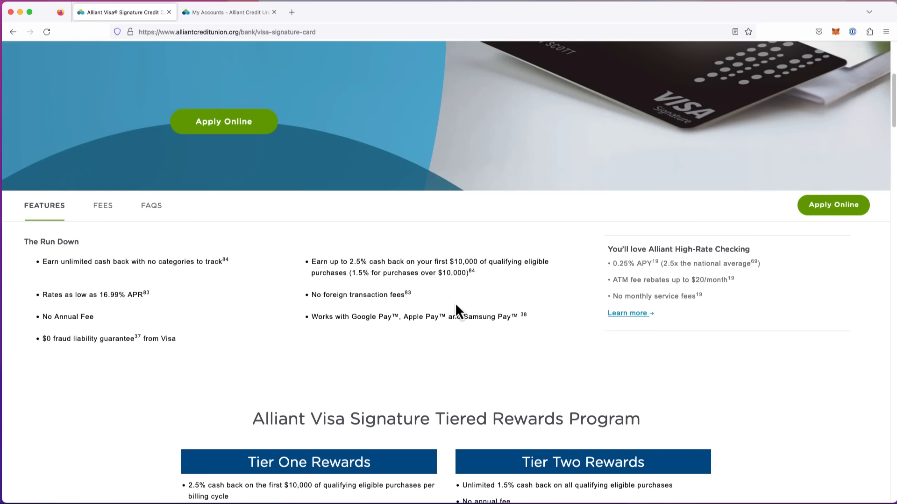
mouse_move(440, 305)
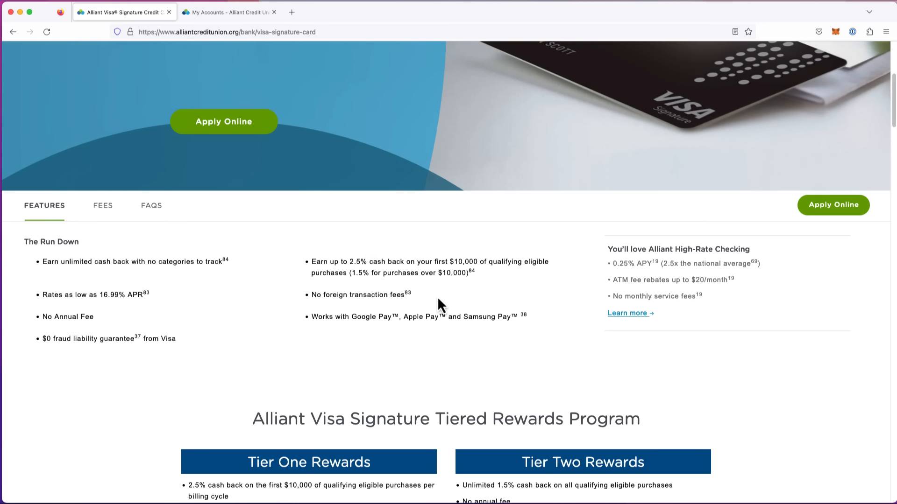
mouse_move(454, 334)
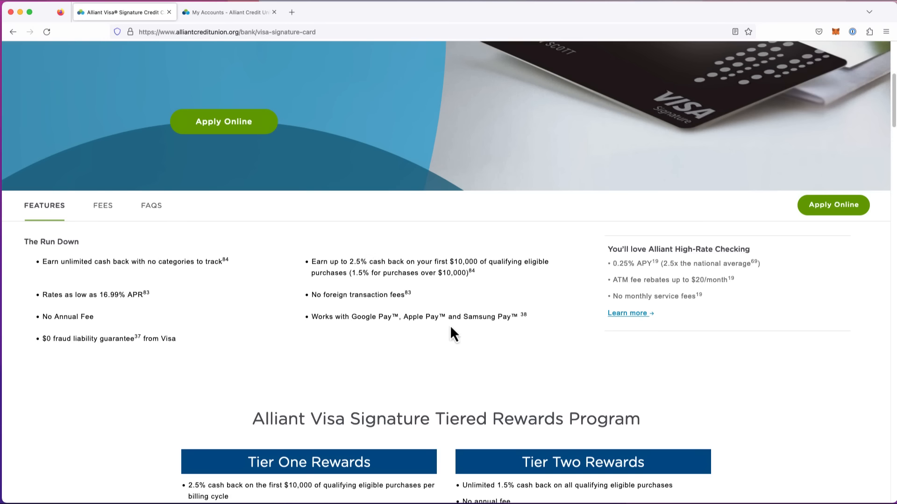
Step: Highlight the 2.5% cash back phrase through the $10,000 qualifying purchases in the Features section
scroll("down", 3)
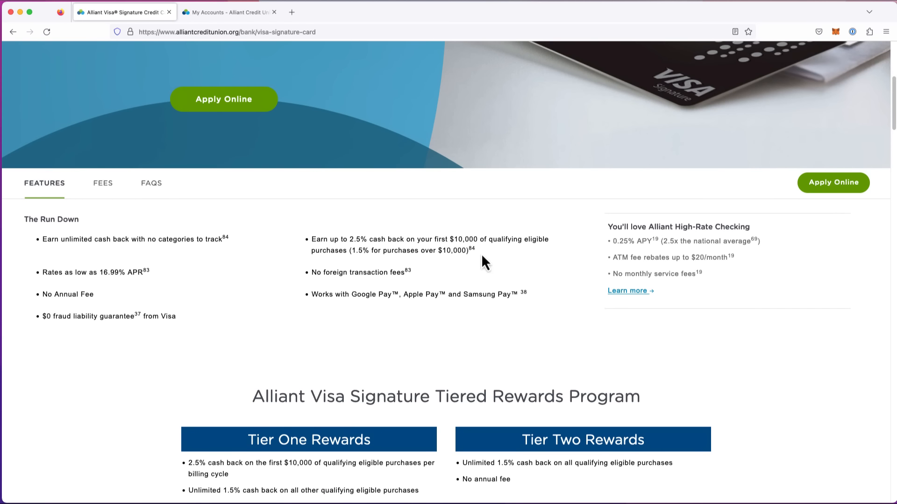
left_click_drag(350, 239, 452, 240)
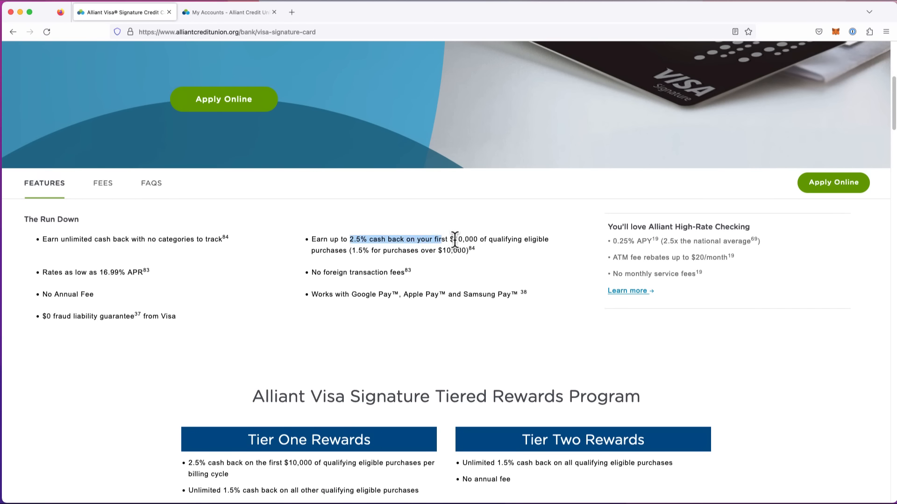
left_click_drag(454, 239, 493, 239)
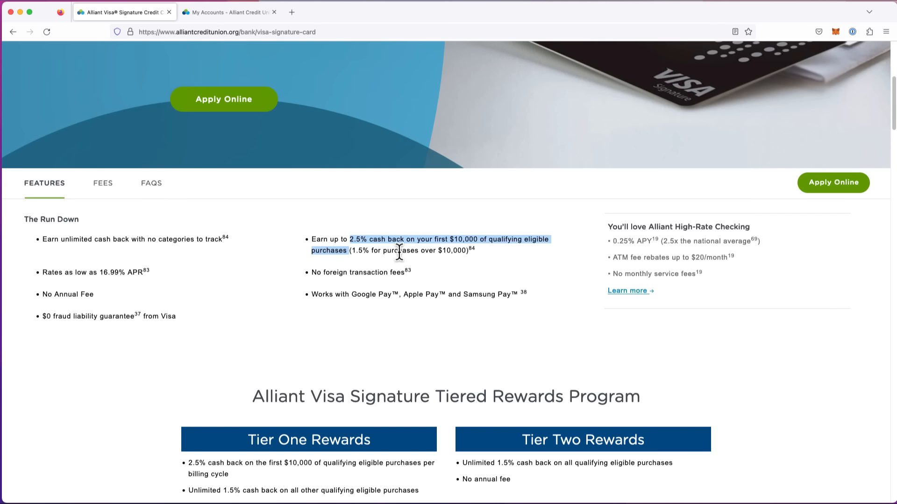
Step: Reach the Tiered Rewards Program and highlight Tier One's $10,000 limit and 2.5% rate
scroll("down", 3)
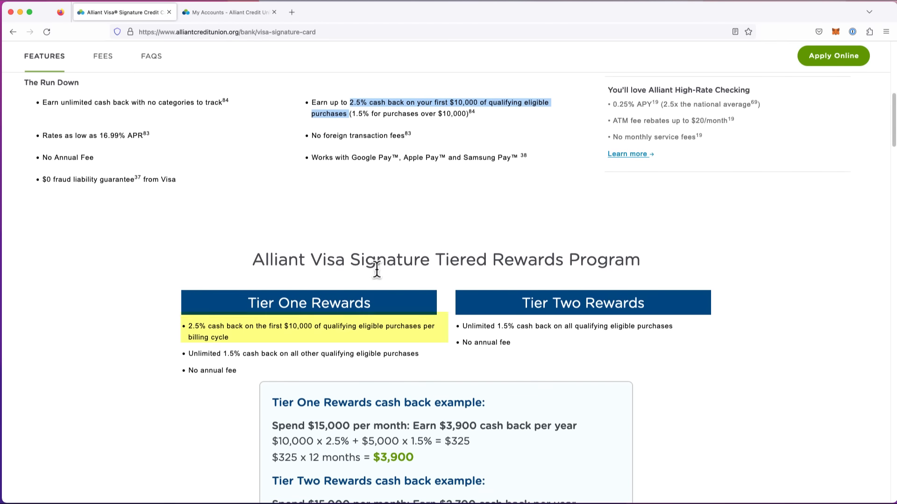
scroll("down", 3)
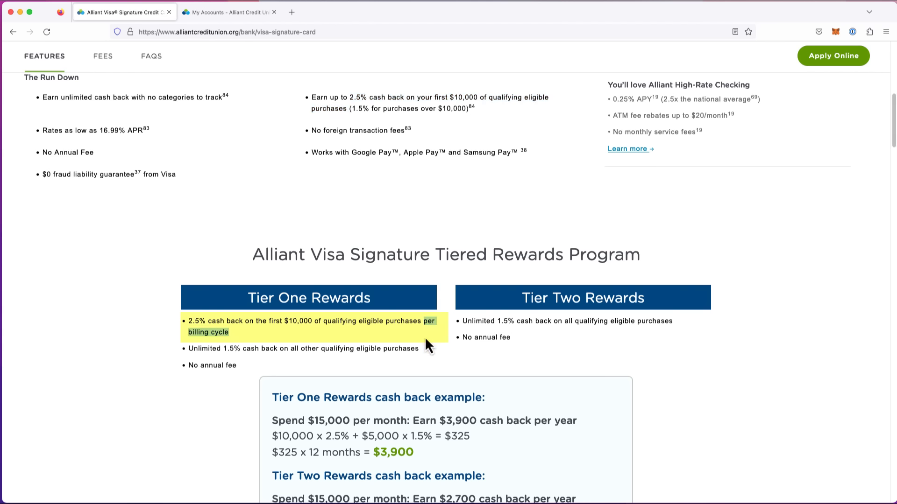
mouse_move(459, 101)
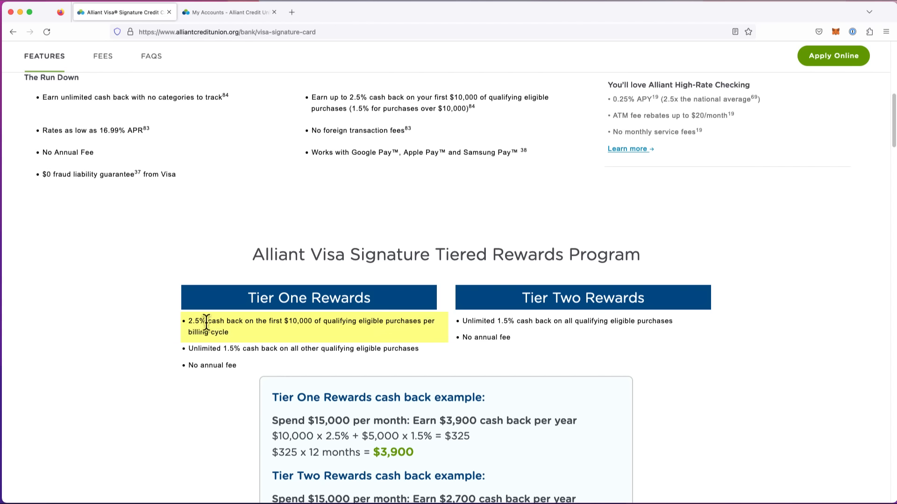
left_click_drag(189, 320, 261, 320)
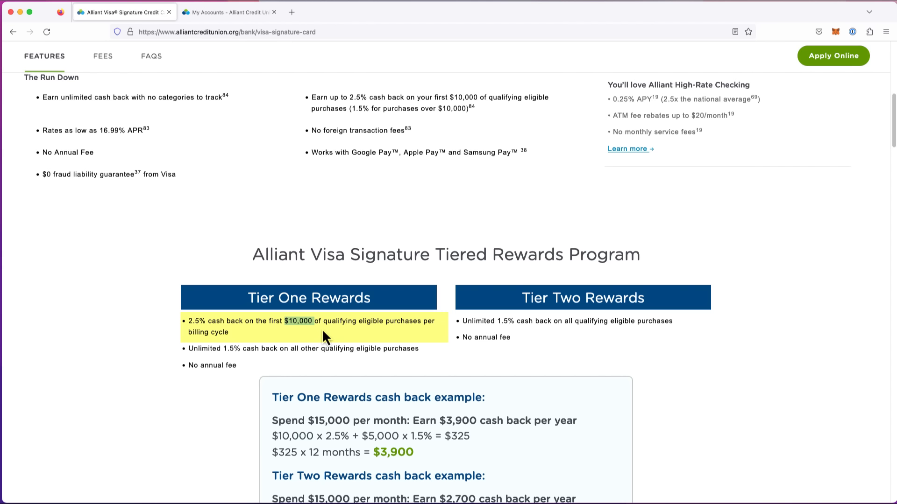
mouse_move(316, 333)
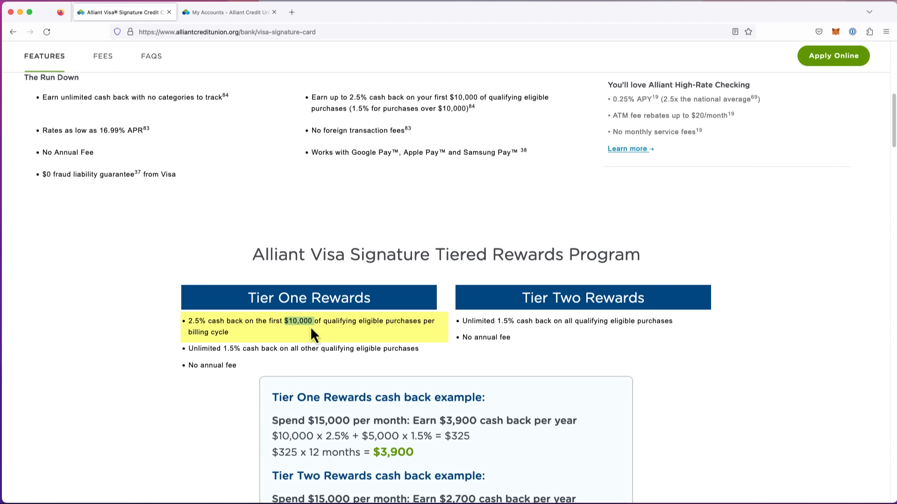
mouse_move(537, 371)
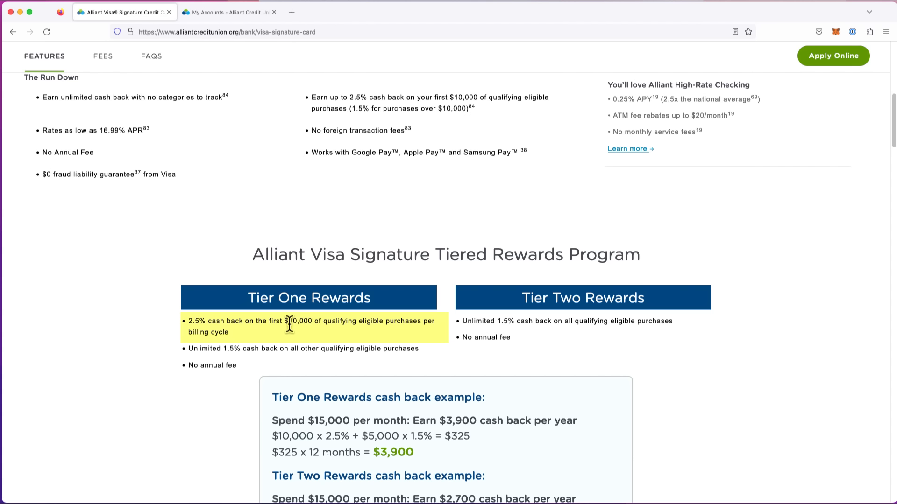
double_click(300, 320)
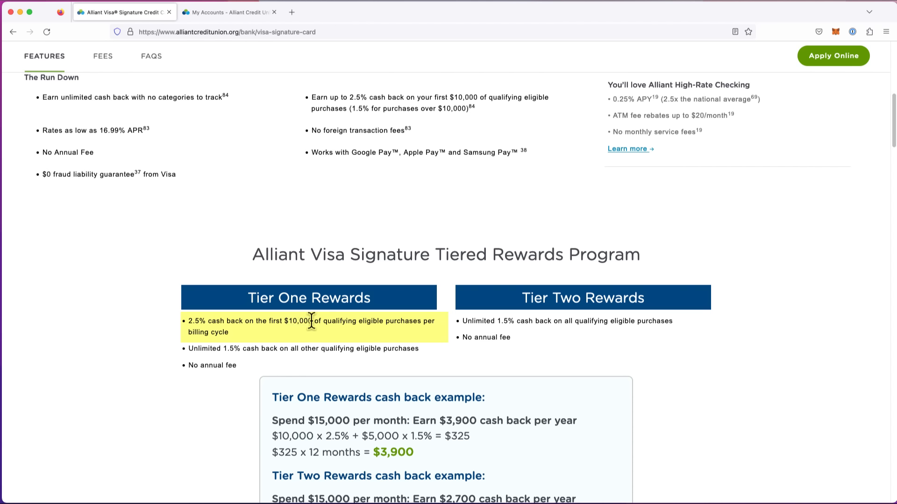
double_click(297, 321)
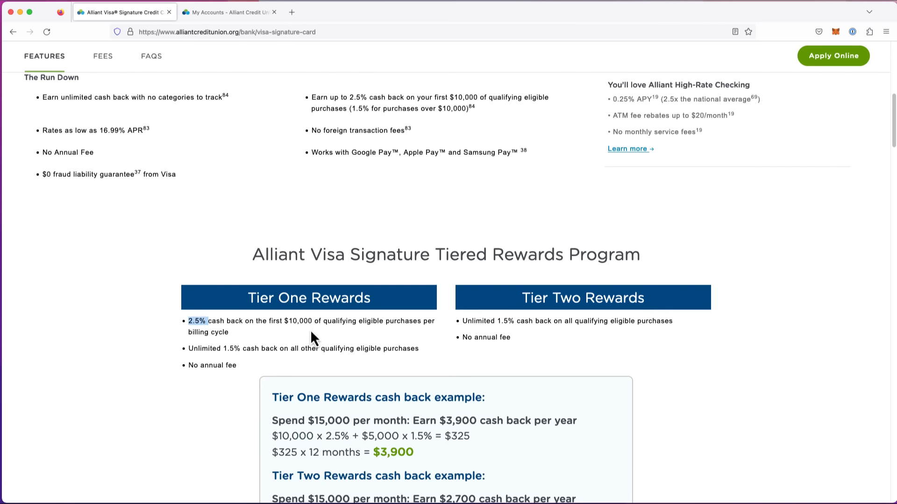
mouse_move(348, 336)
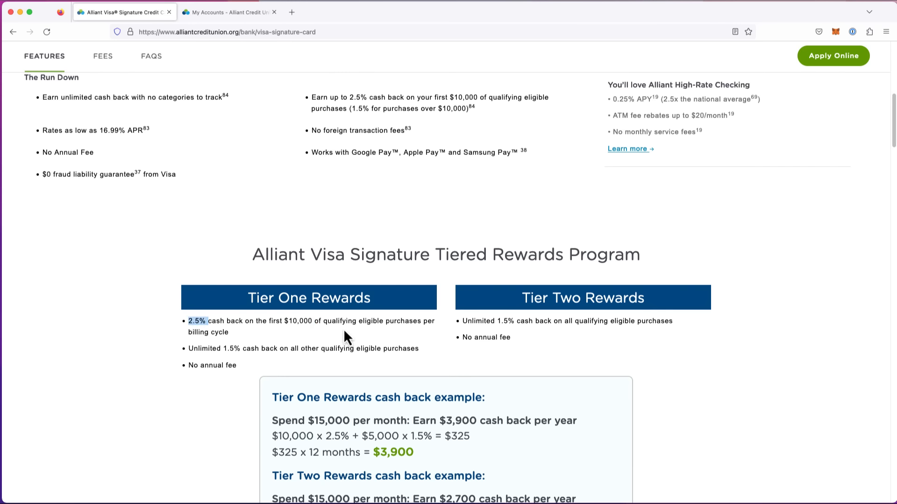
mouse_move(339, 336)
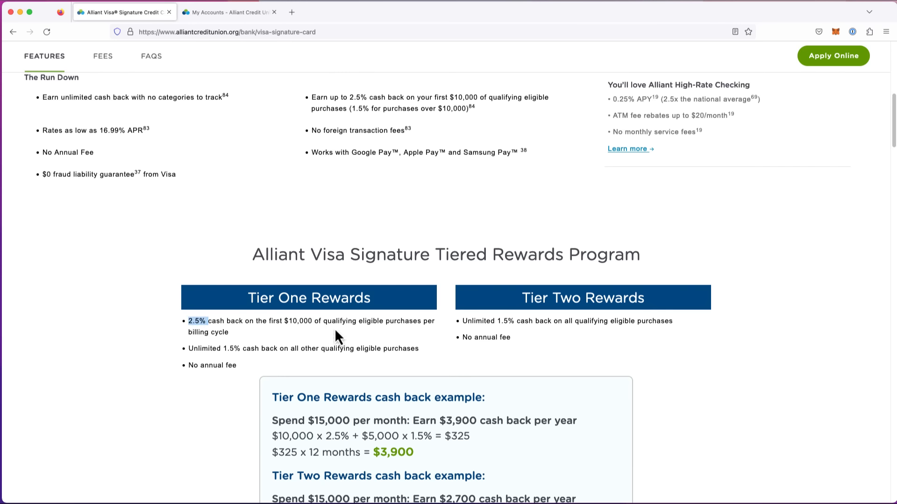
Step: Move past the cash back examples to the Earning Tier One Rewards requirements, marking a line on the way
scroll("down", 3)
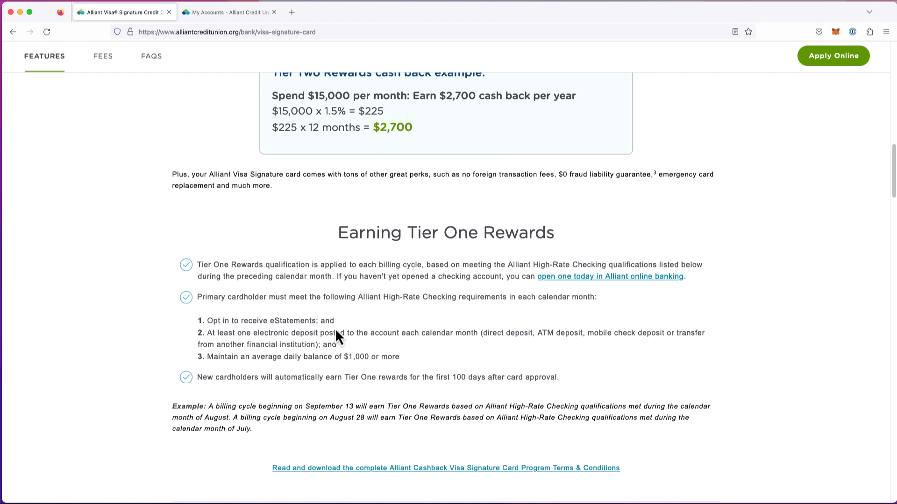
scroll("down", 3)
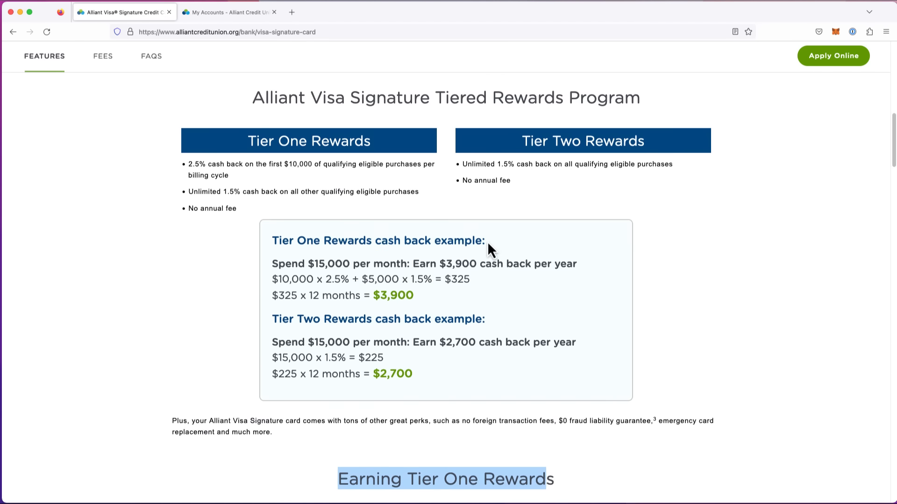
scroll("down", 3)
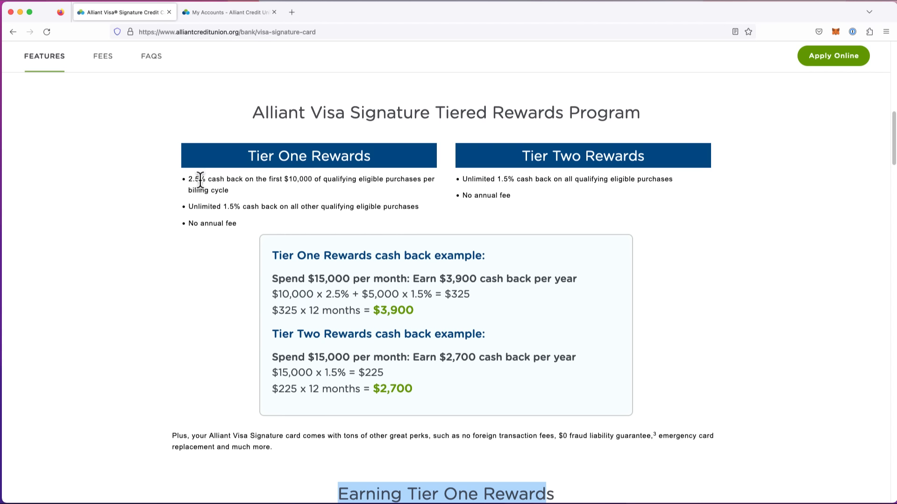
mouse_move(445, 201)
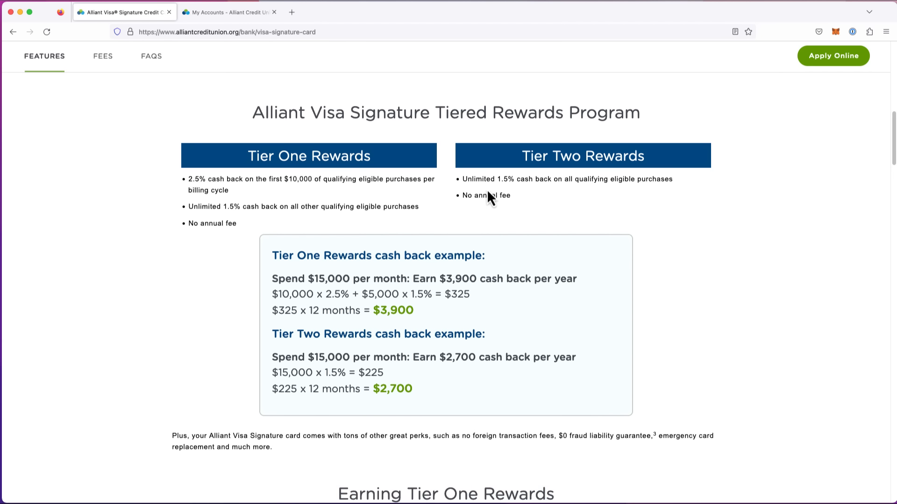
mouse_move(495, 197)
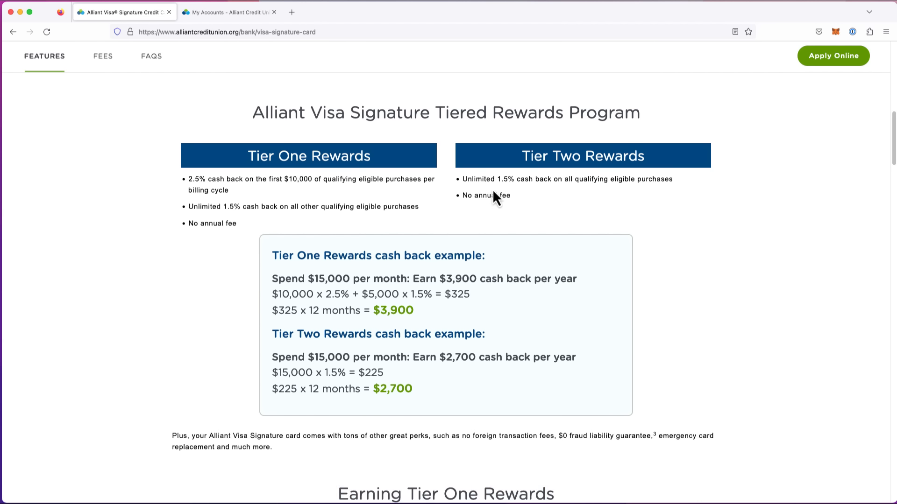
left_click_drag(464, 178, 533, 179)
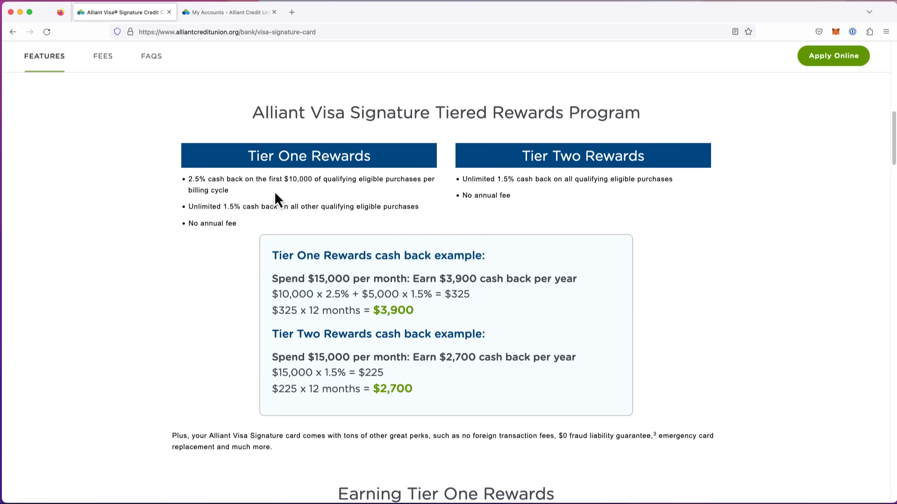
scroll("down", 3)
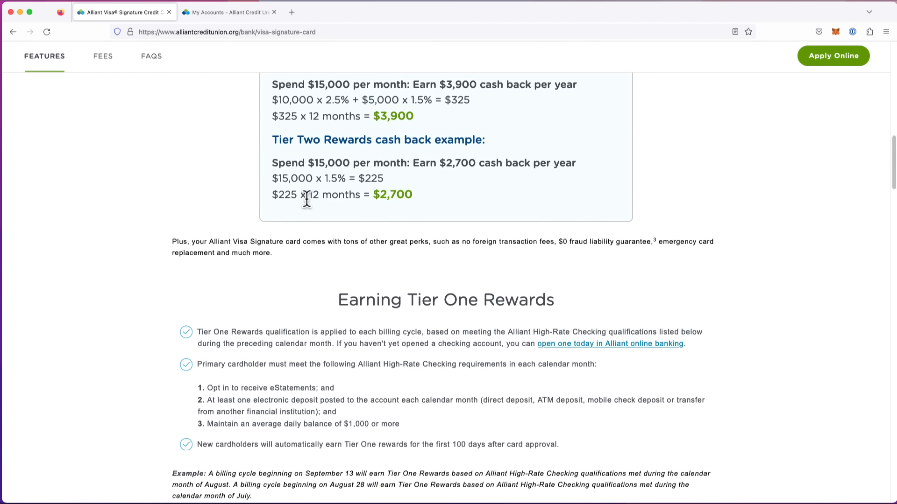
scroll("down", 3)
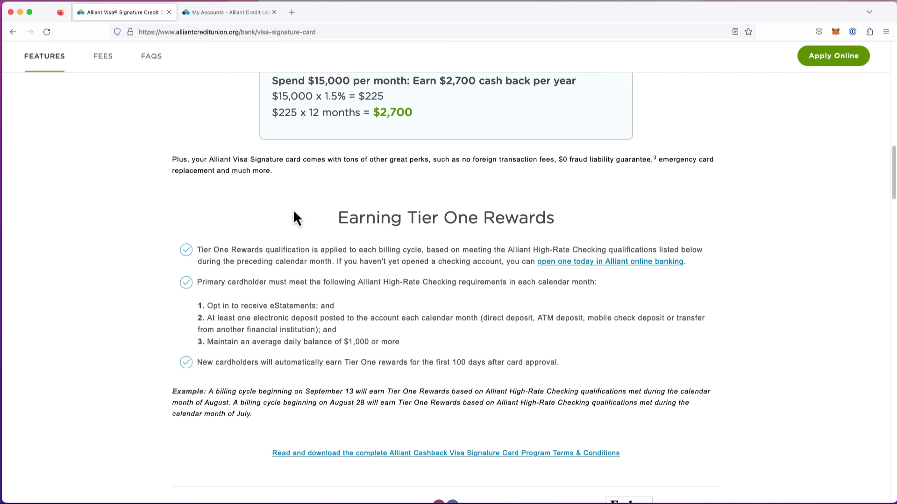
mouse_move(294, 240)
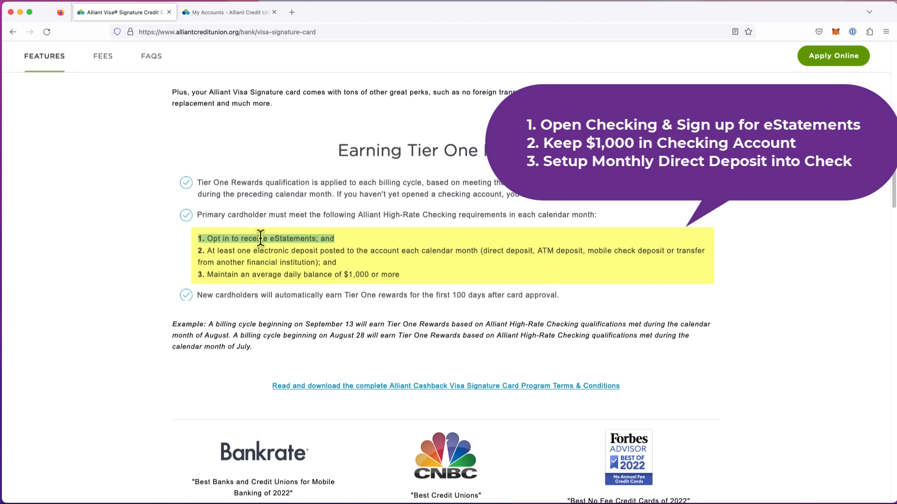
mouse_move(332, 275)
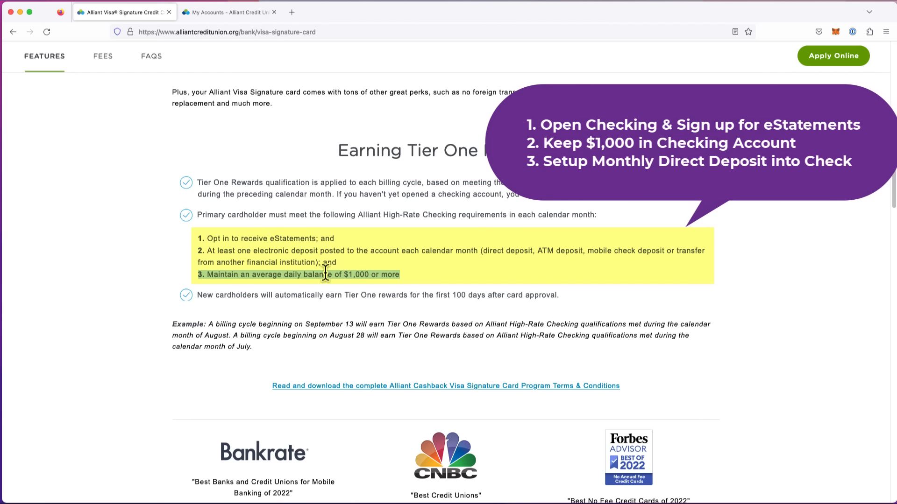
mouse_move(264, 290)
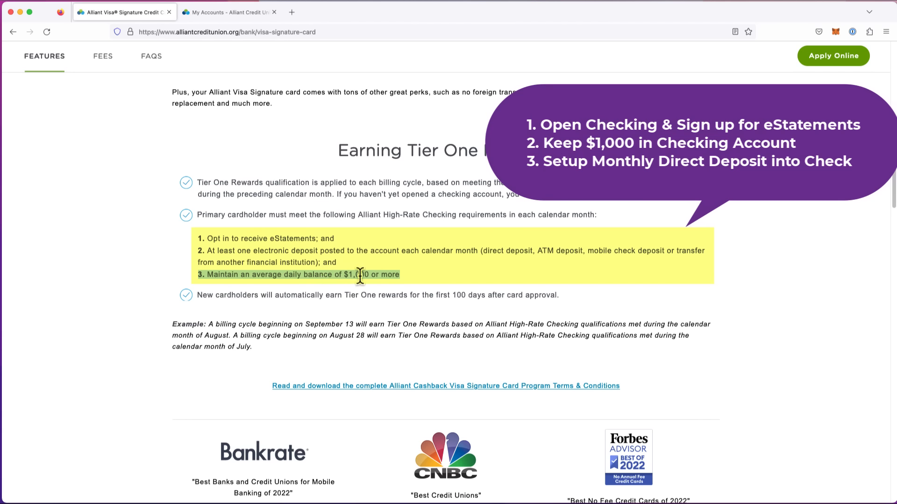
mouse_move(360, 270)
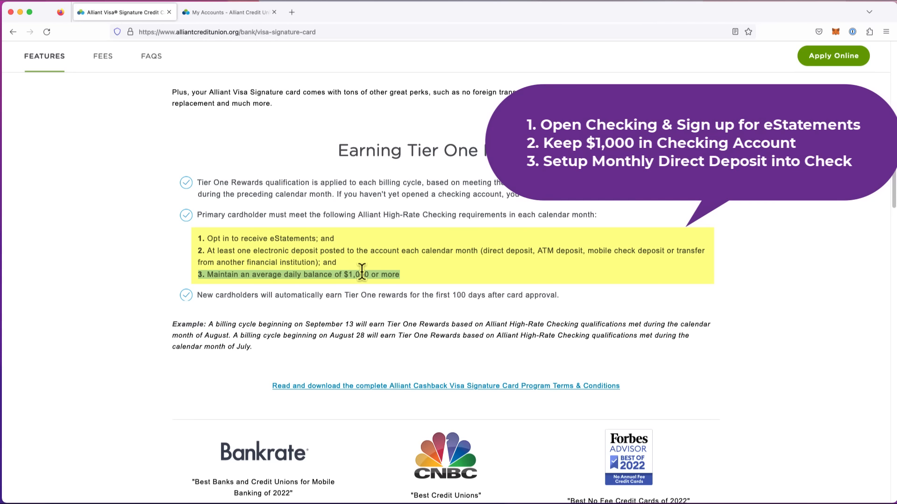
mouse_move(303, 234)
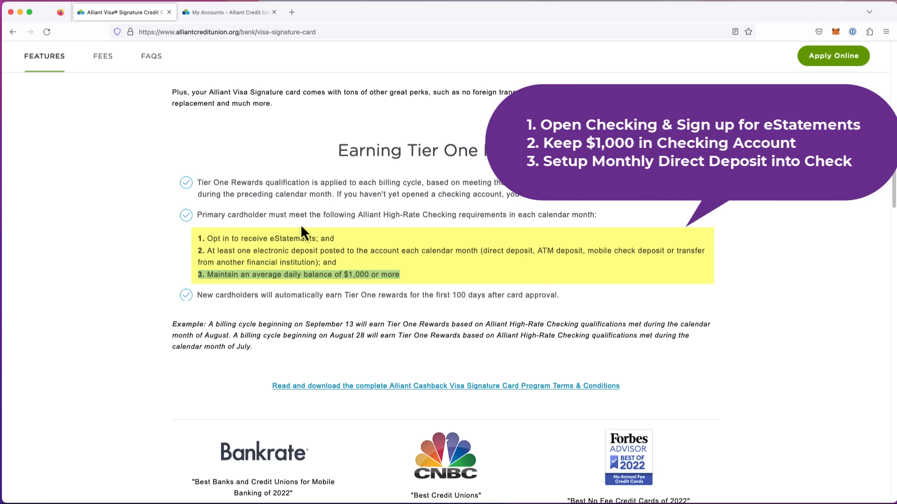
left_click_drag(197, 295, 559, 295)
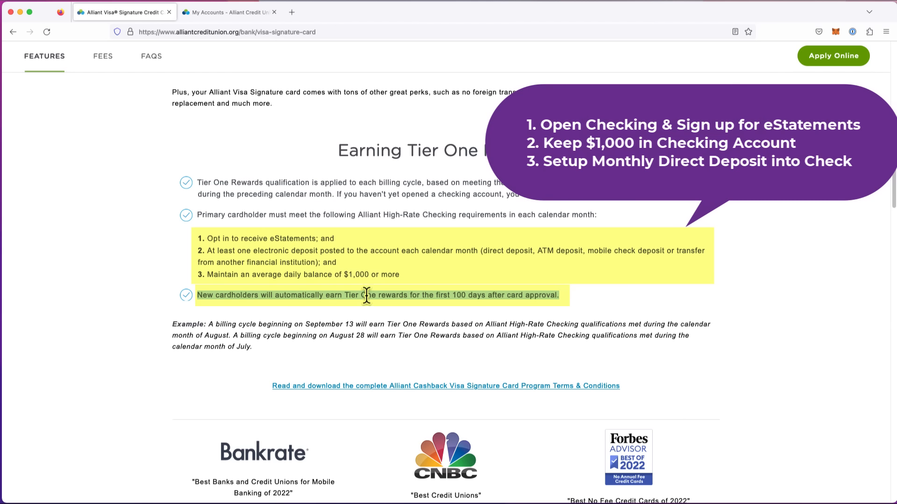
mouse_move(464, 297)
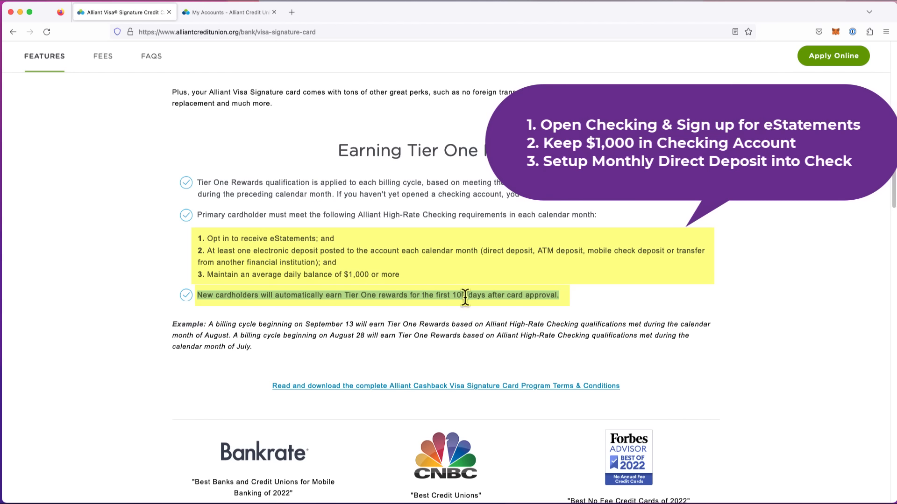
mouse_move(487, 297)
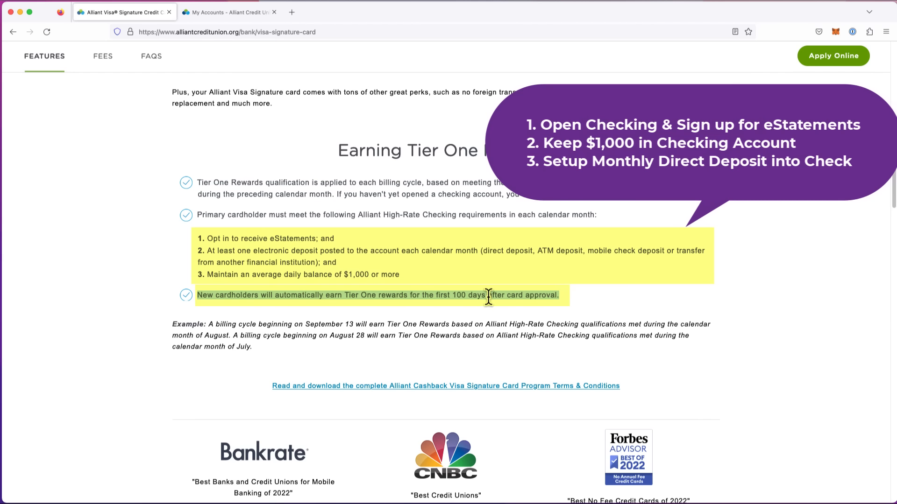
mouse_move(482, 296)
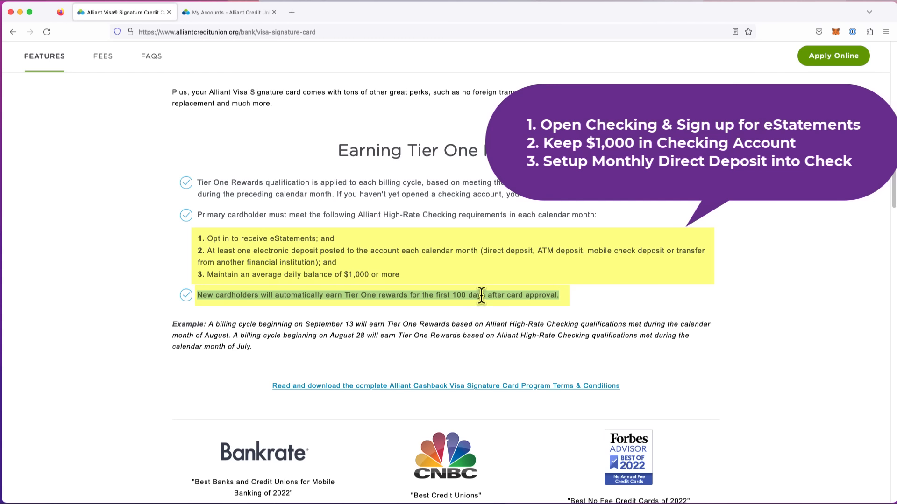
mouse_move(403, 289)
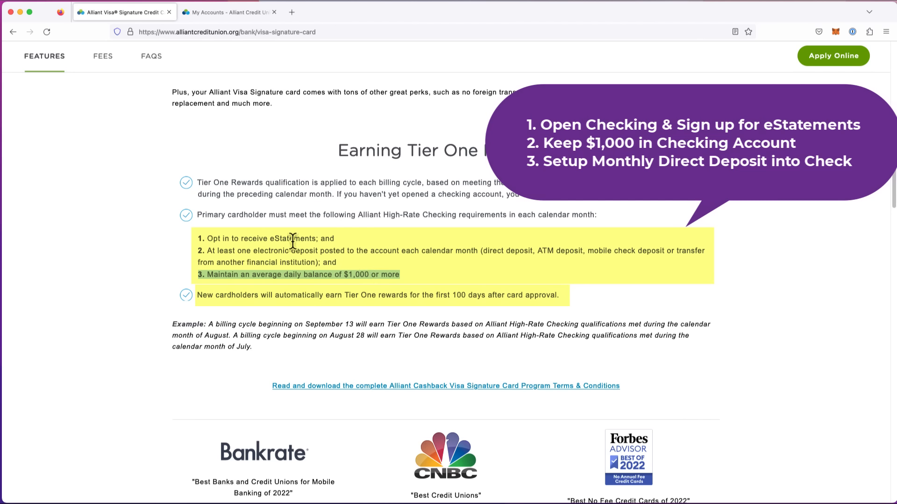
mouse_move(304, 271)
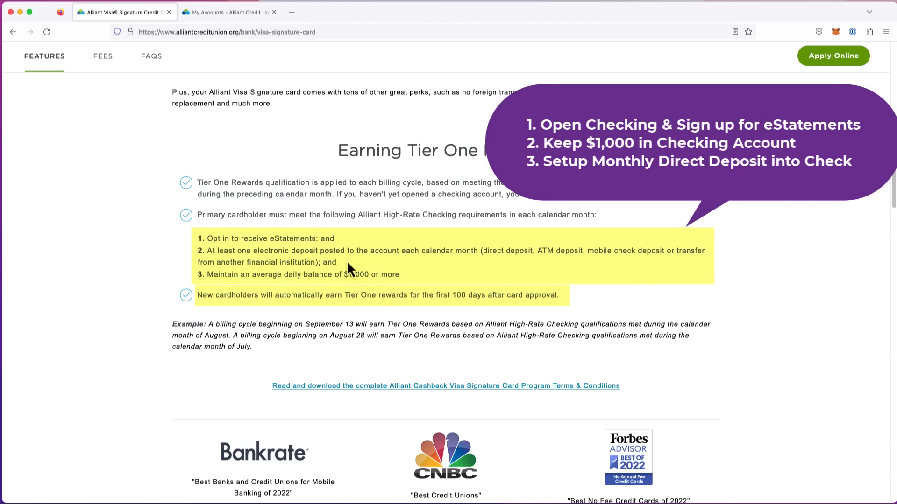
left_click_drag(198, 251, 336, 261)
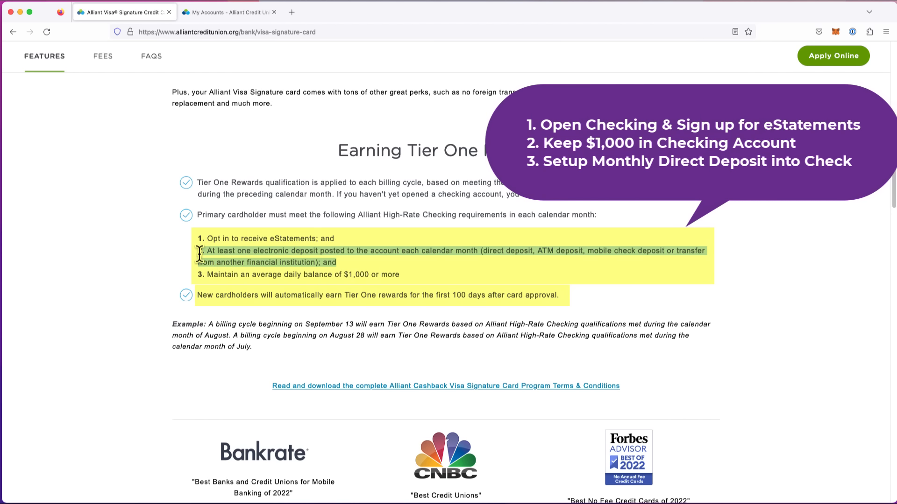
mouse_move(305, 254)
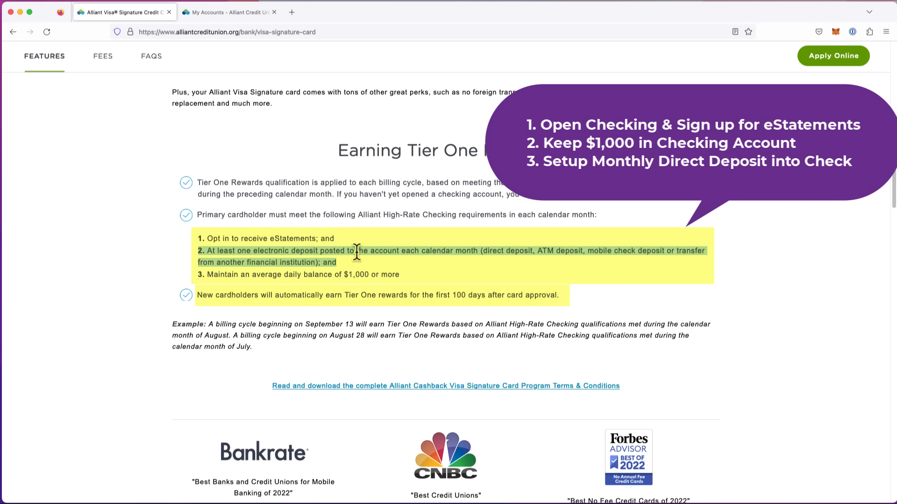
mouse_move(486, 251)
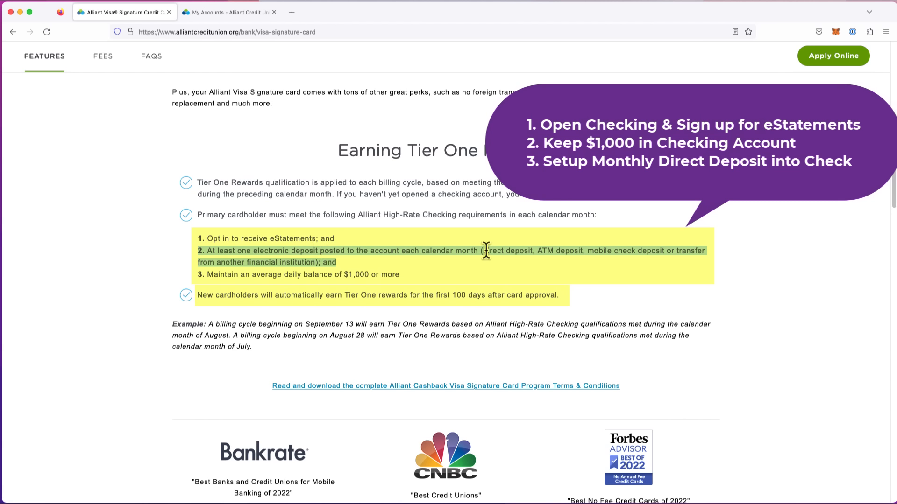
mouse_move(528, 251)
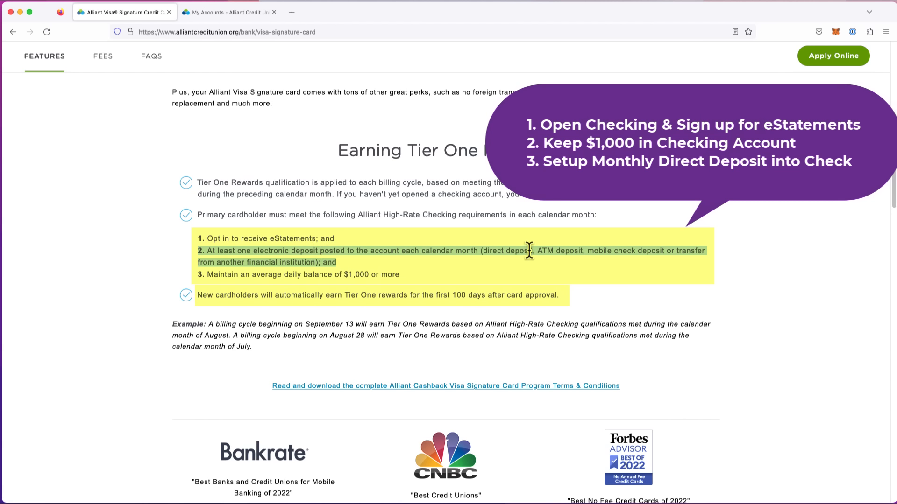
mouse_move(360, 275)
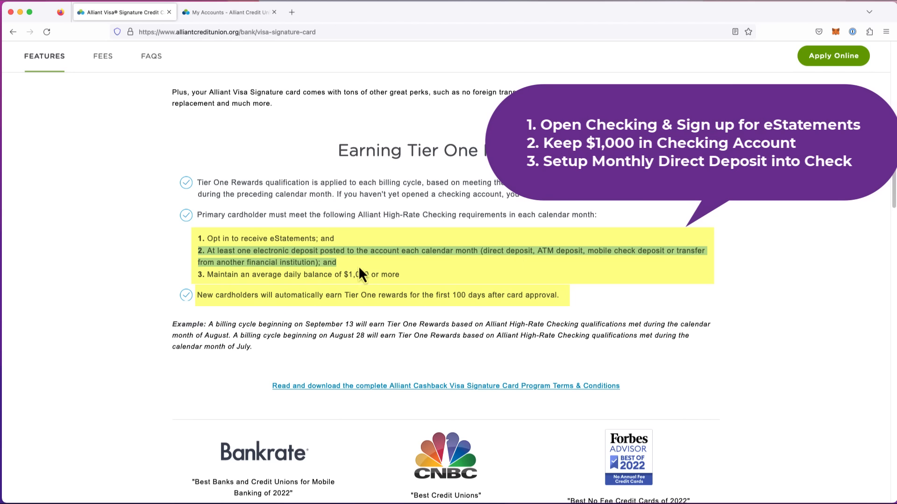
mouse_move(366, 271)
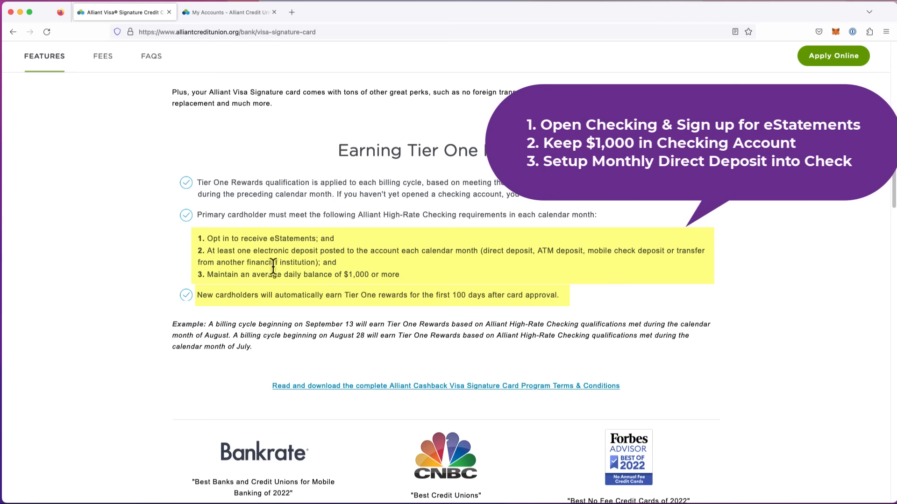
scroll("up", 3)
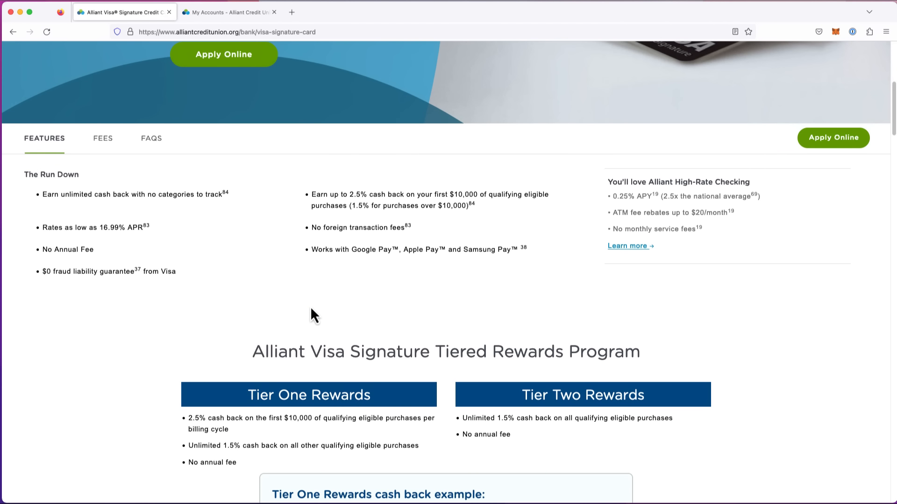
mouse_move(301, 326)
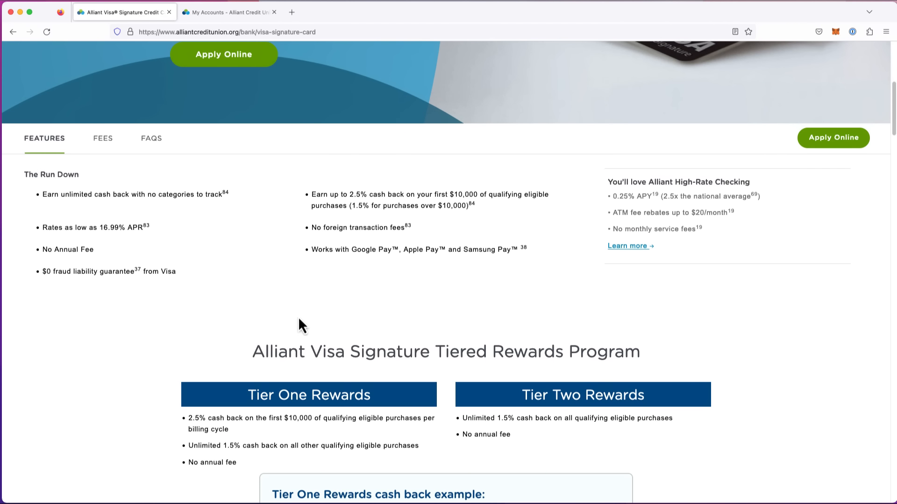
double_click(85, 251)
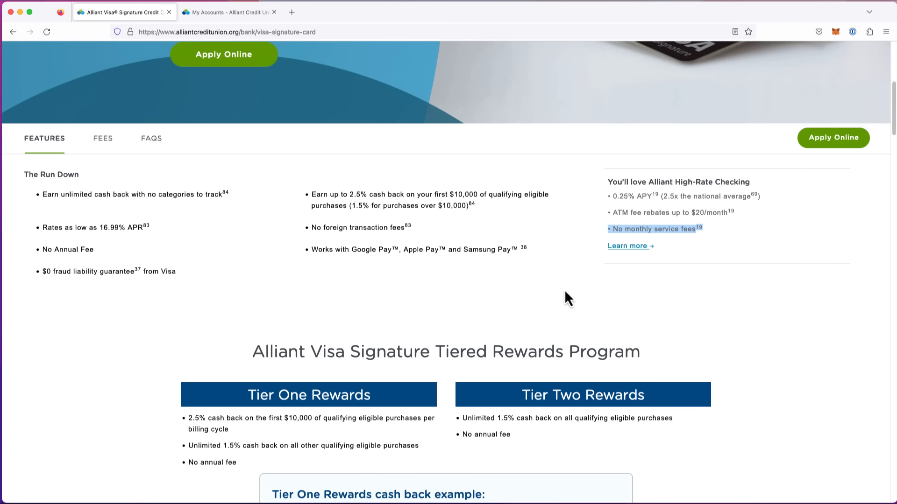
scroll("up", 3)
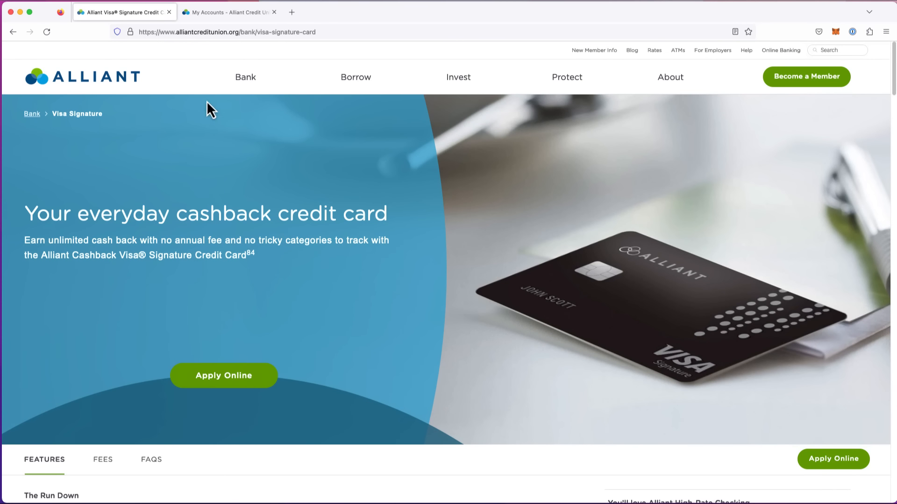
mouse_move(226, 11)
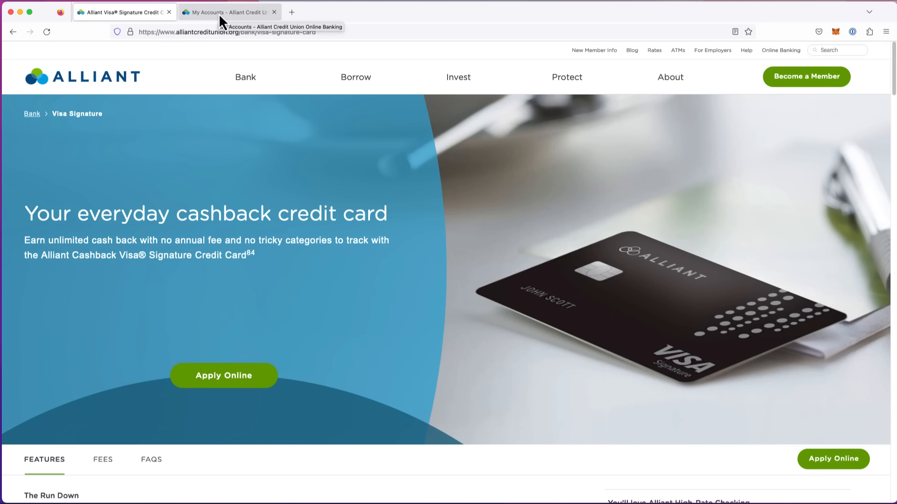
Step: Switch to the online banking dashboard and start a transfer from the Checking account
left_click(228, 12)
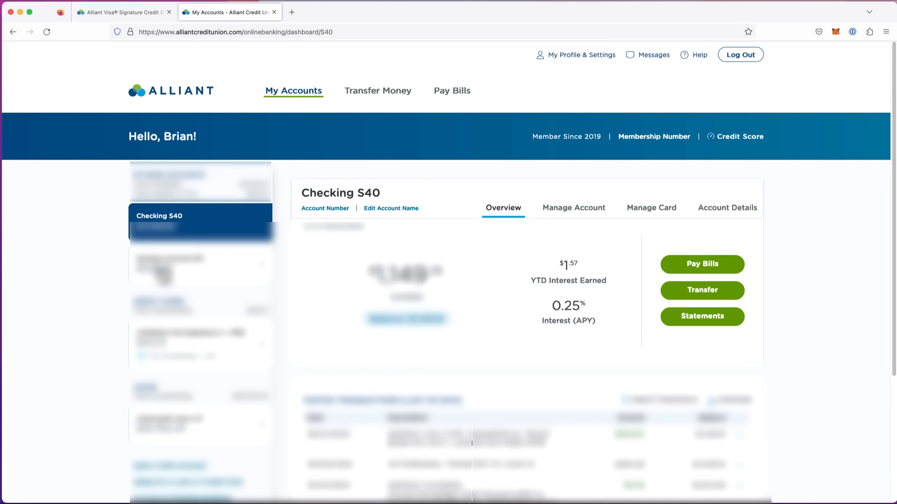
mouse_move(126, 358)
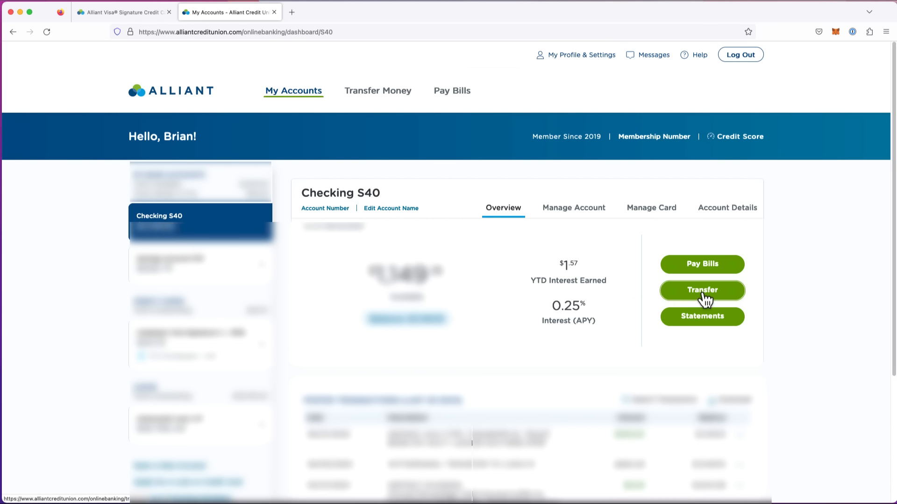
left_click(701, 290)
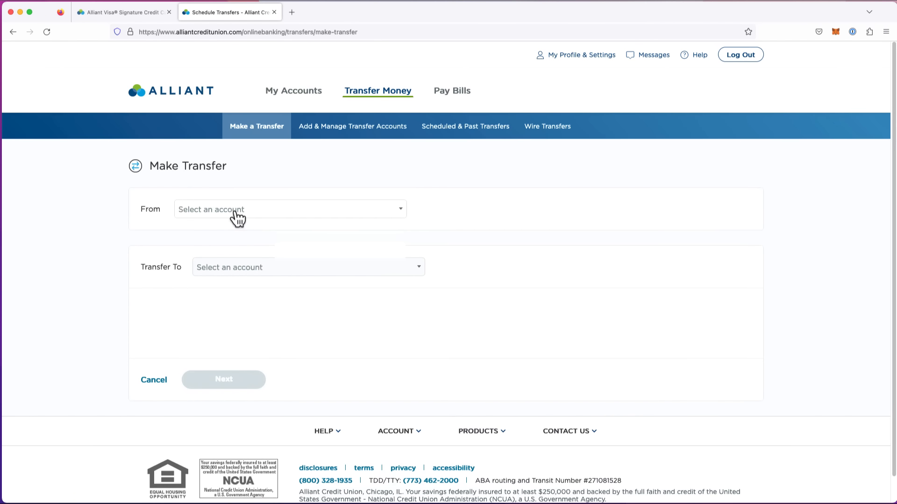
mouse_move(262, 220)
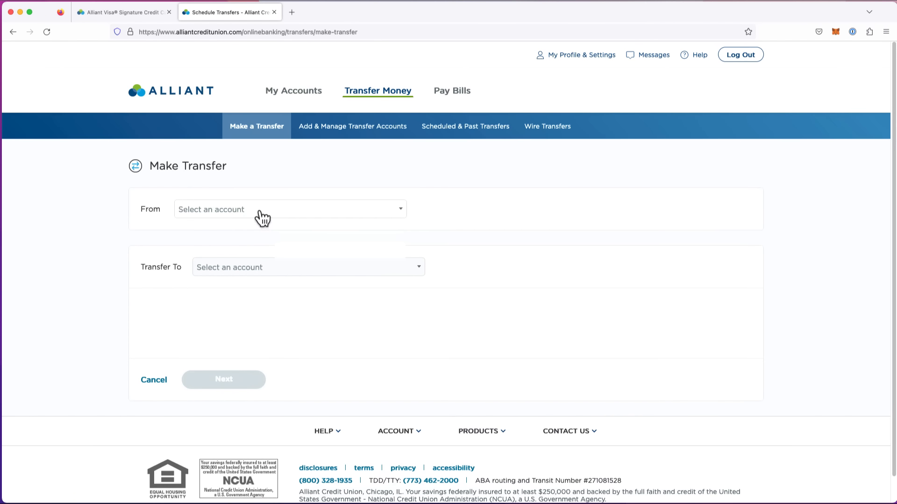
Step: Choose to add an external account from the transfer's From dropdown
left_click(288, 209)
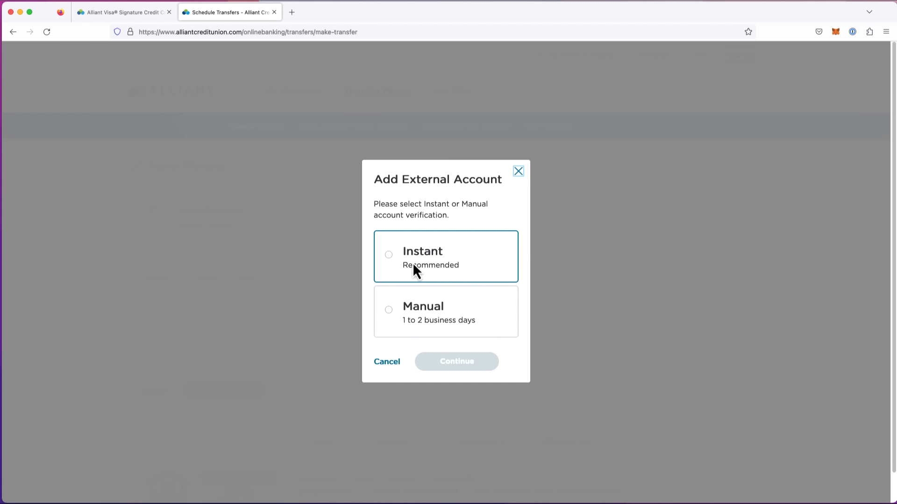
mouse_move(428, 269)
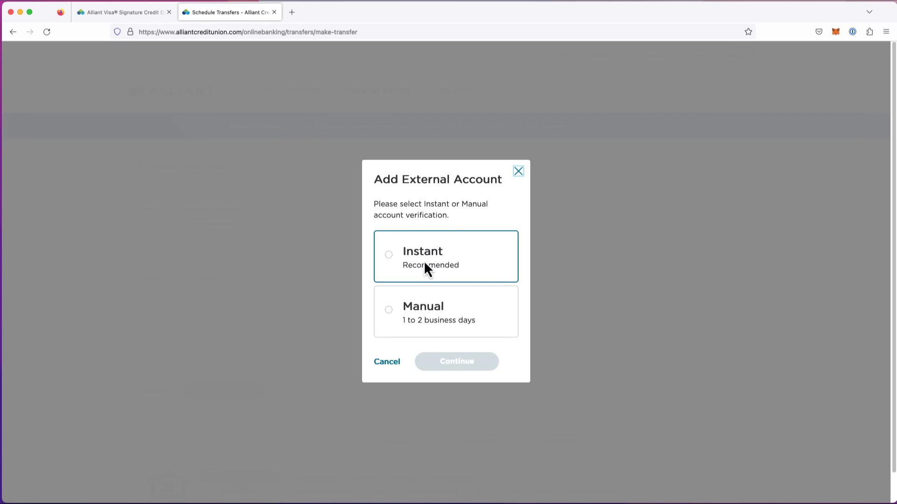
mouse_move(420, 277)
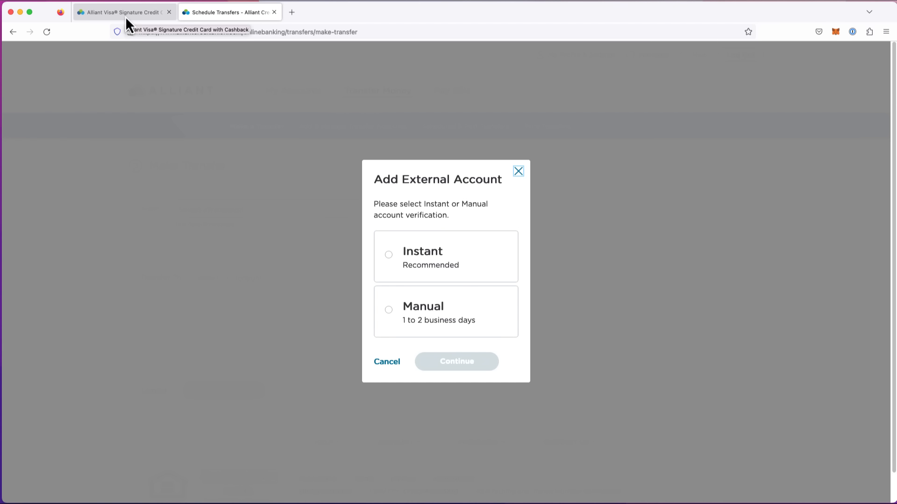
Step: Return to the Visa Signature card page and skim its rewards and requirements sections
left_click(121, 12)
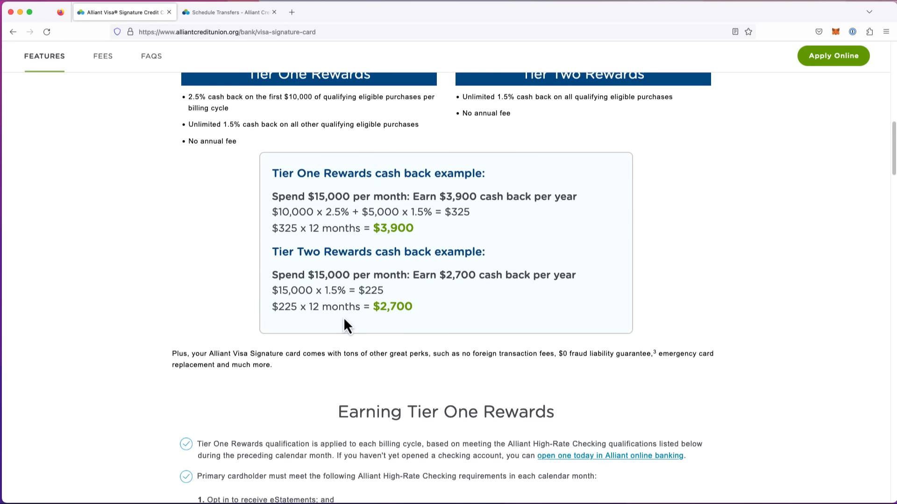
scroll("down", 3)
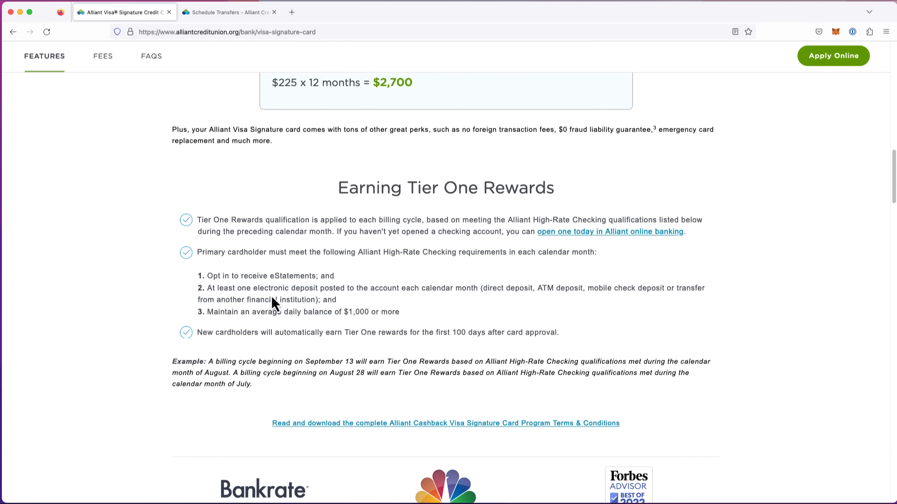
scroll("up", 3)
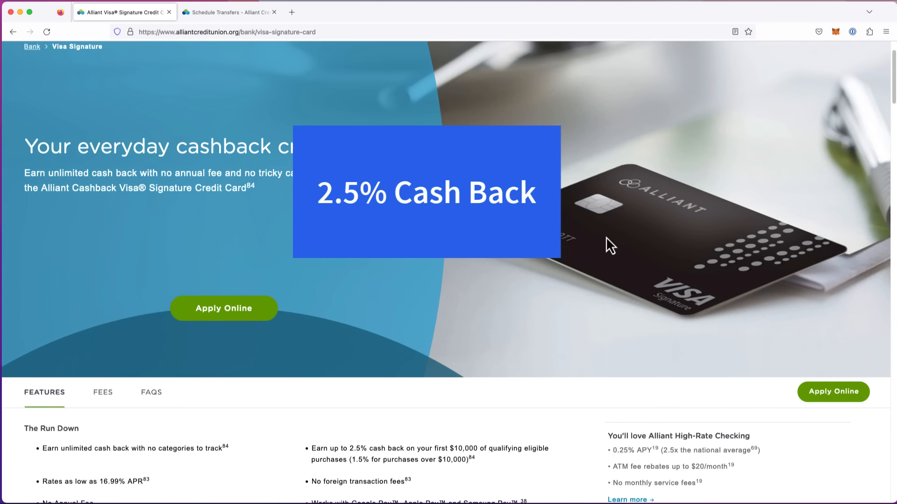
mouse_move(455, 407)
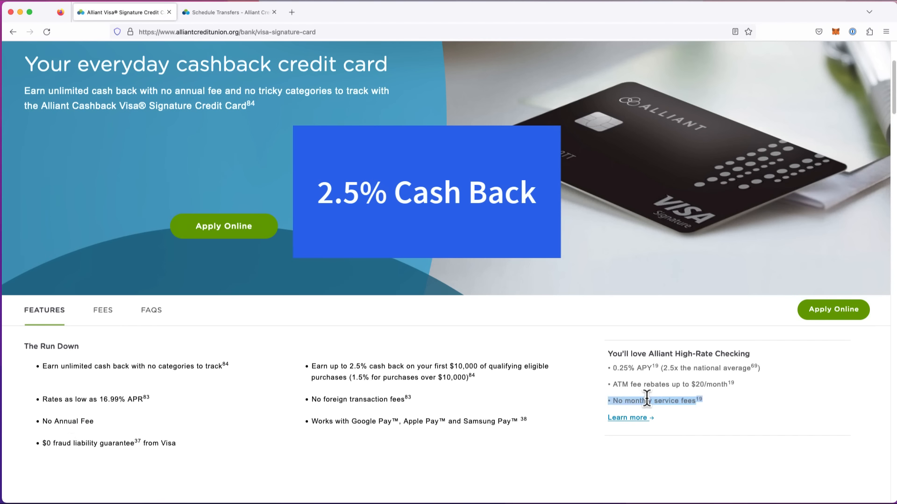
scroll("down", 3)
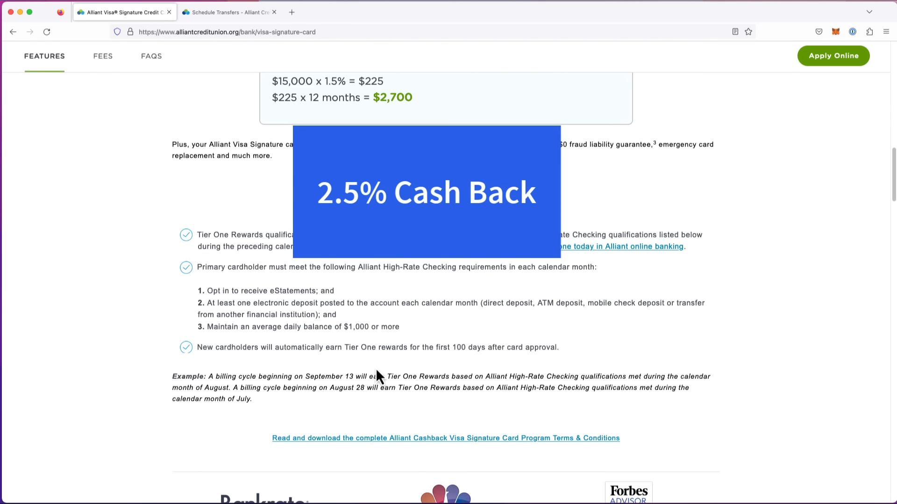
mouse_move(374, 303)
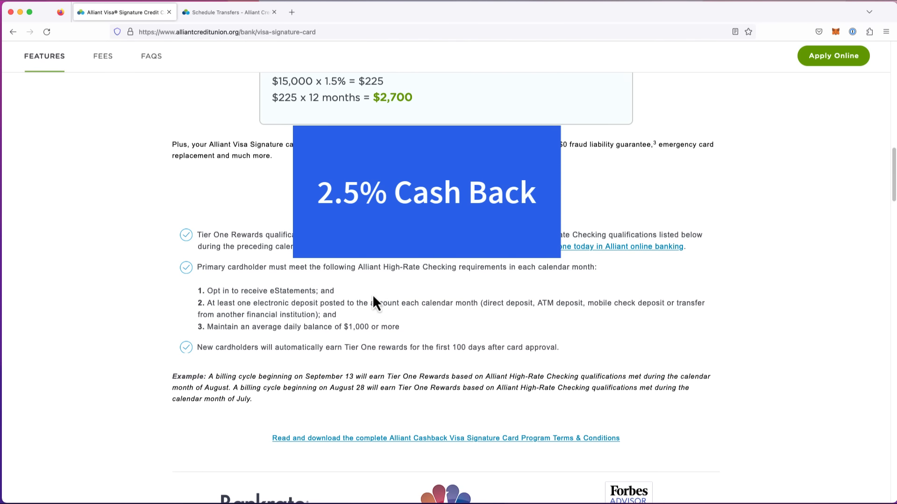
scroll("up", 3)
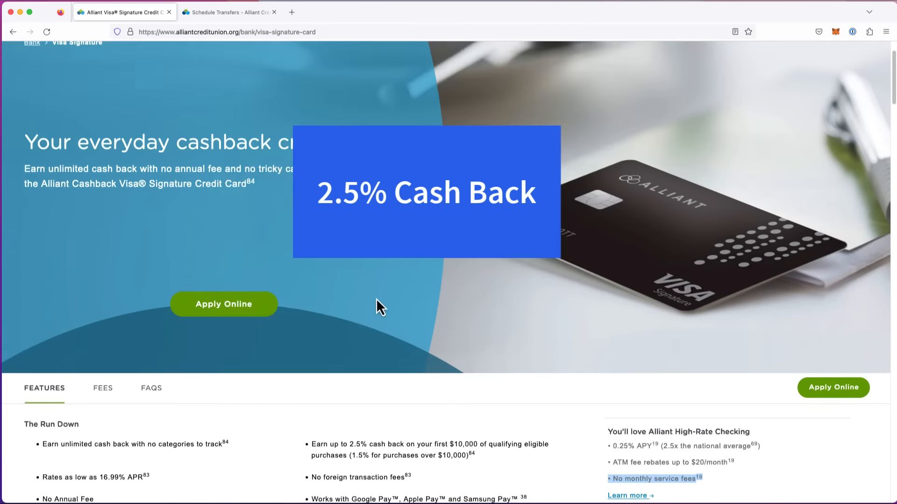